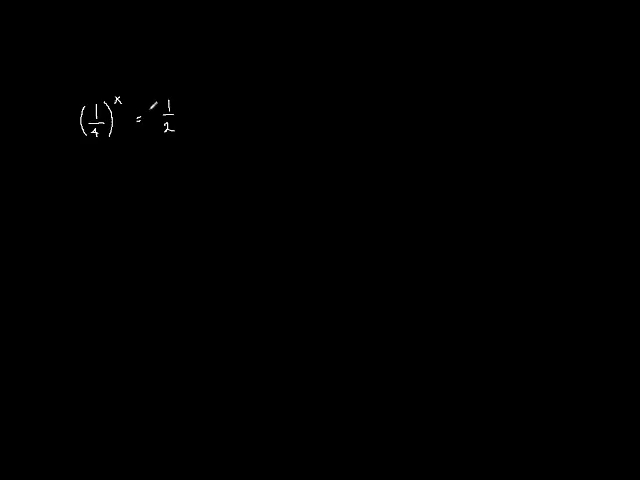
Handwrite the equation (1/4)^x = (1/2)^1 at the top left of the canvas
{"action": "type", "text": "("}
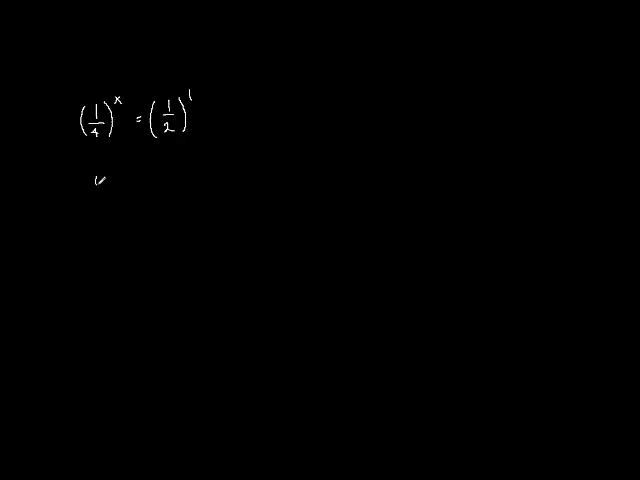
Write (1/2)^2 under the equation and start the side note (1²/2²)^x =
{"action": "type", "text": "1/2)"}
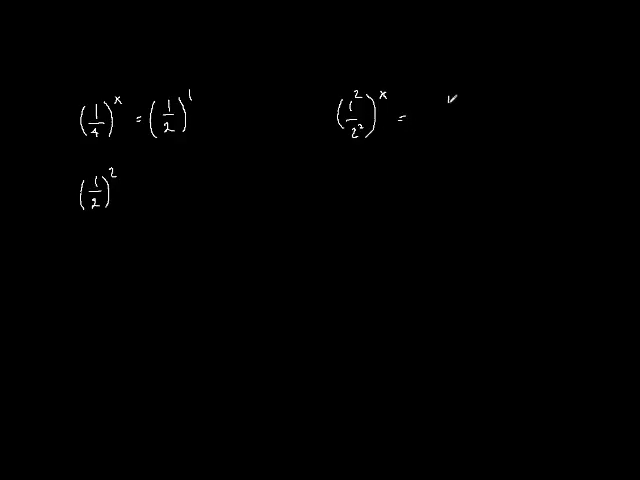
Finish the side note as ((1/2)^2)^x and add the substituted equations on the left
{"action": "type", "text": "(1/2)"}
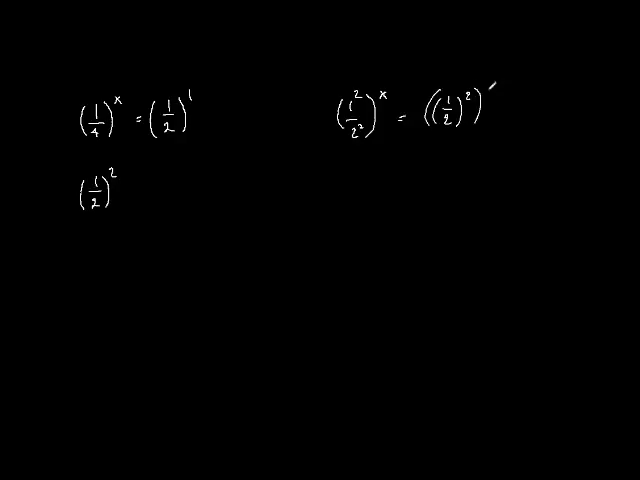
{"action": "type", "text": "x"}
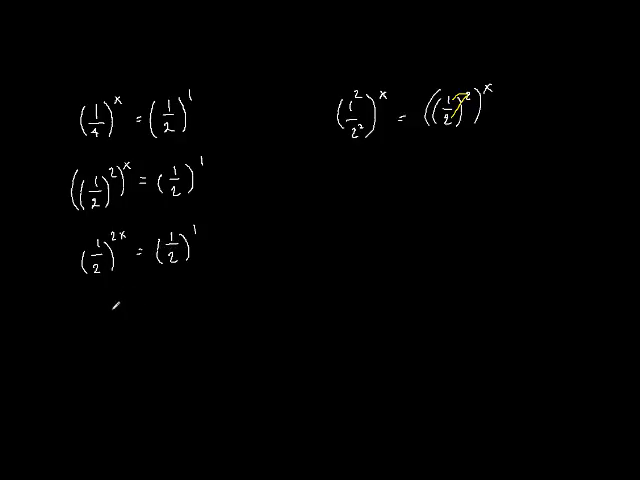
Begin equating exponents by writing 2x below (1/2)^(2x) = (1/2)^1
{"action": "left_click", "coordinate": [115, 312]}
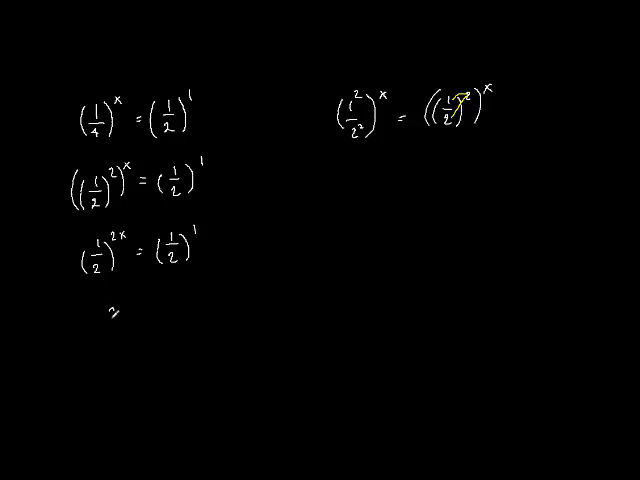
{"action": "type", "text": "x"}
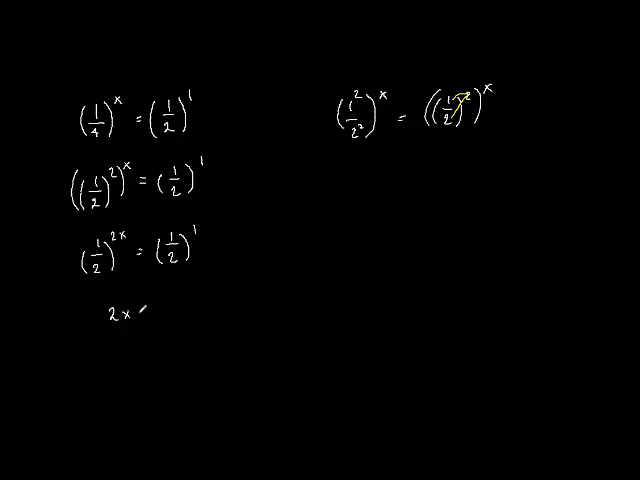